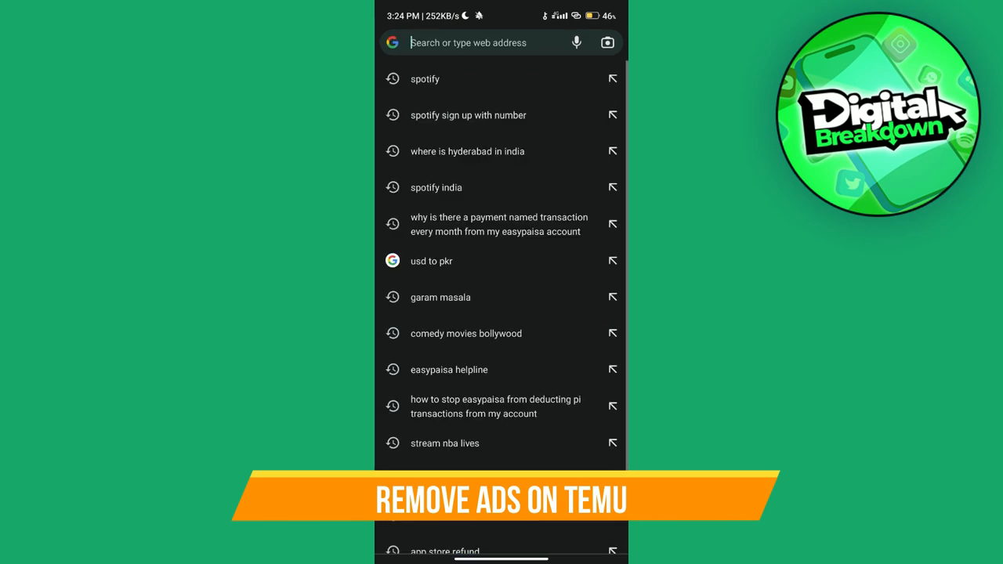
# Search 'my activity', reach Google My Activity and its Activity controls page.
pyautogui.write('temu')
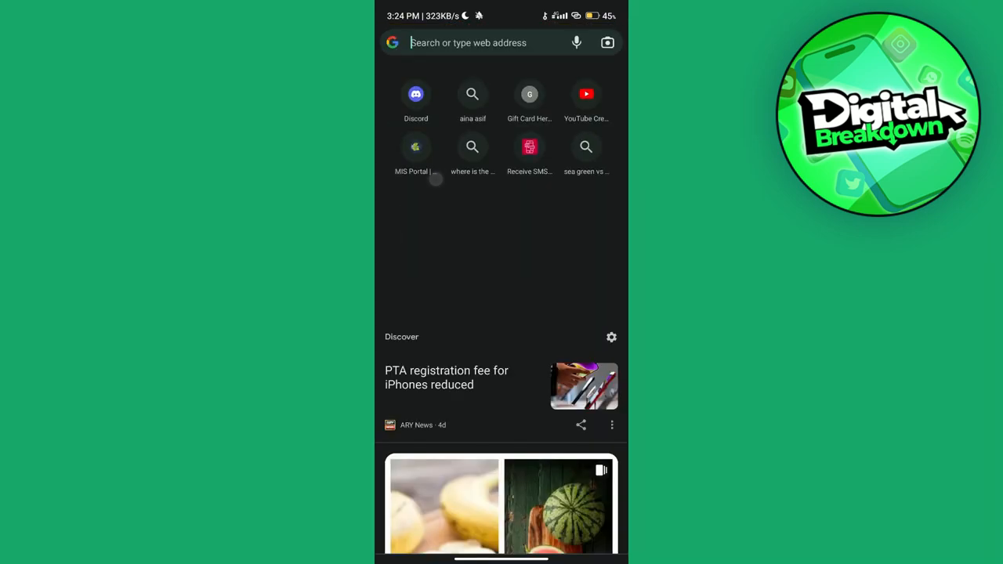
pyautogui.write('my')
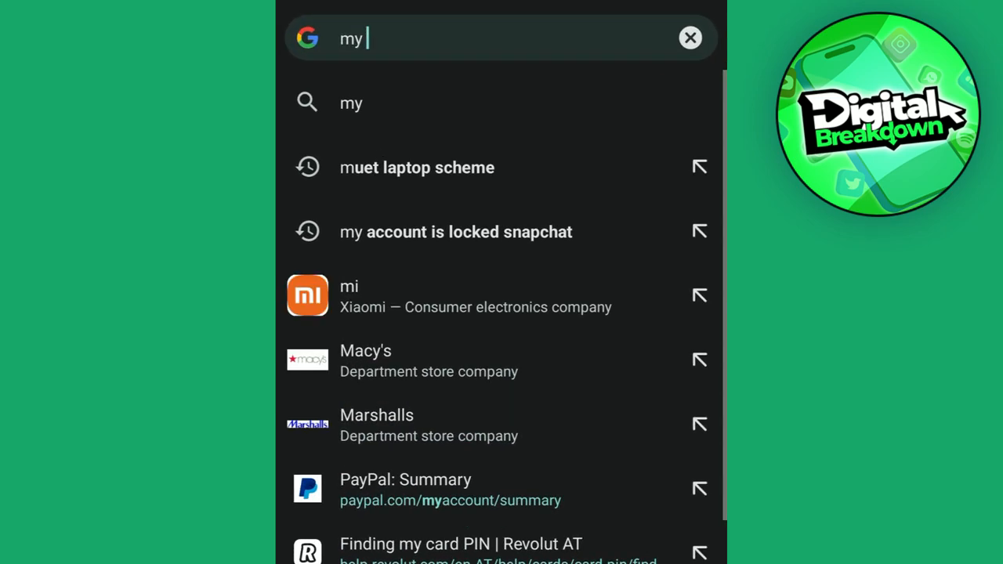
pyautogui.write('activity')
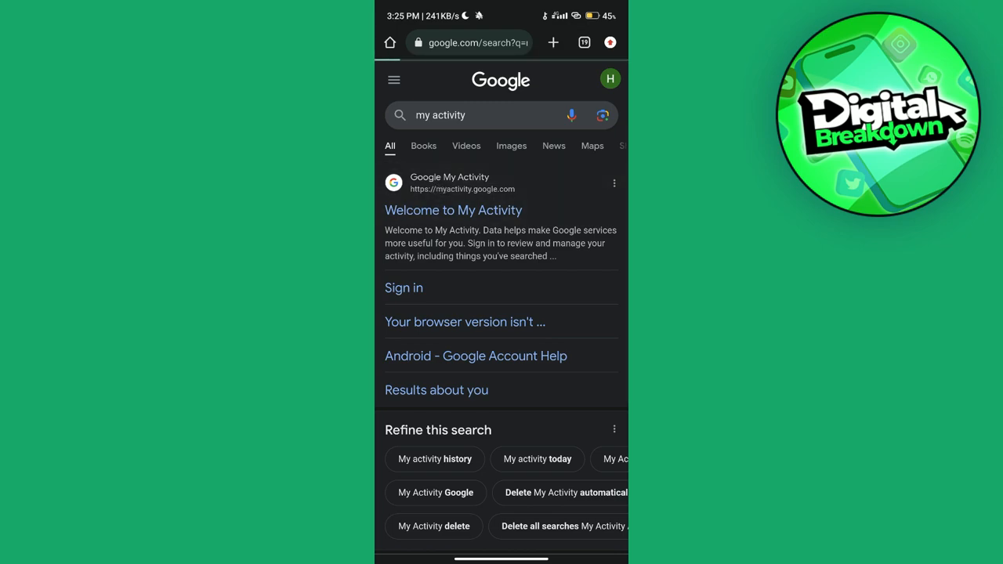
pyautogui.click(453, 210)
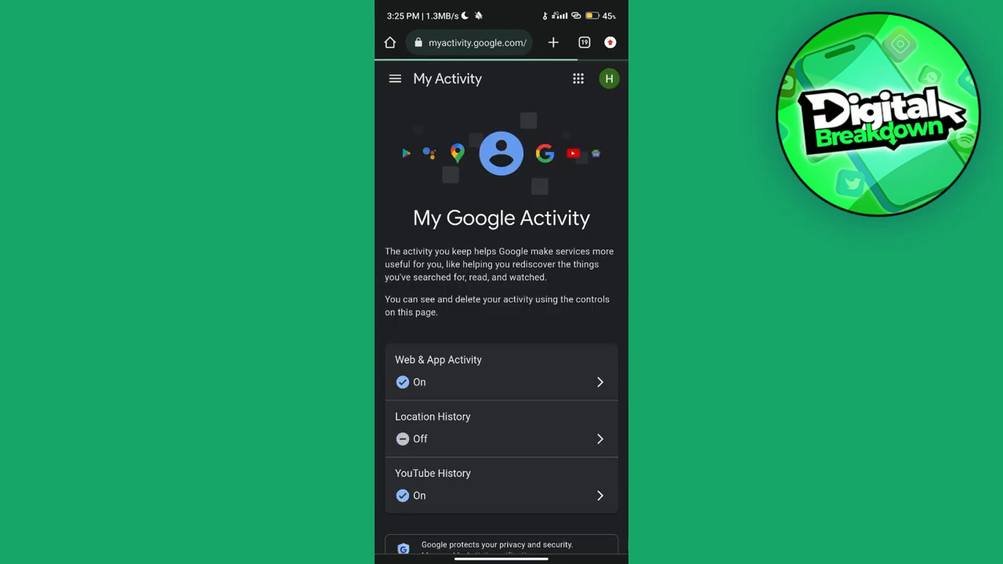
pyautogui.click(395, 78)
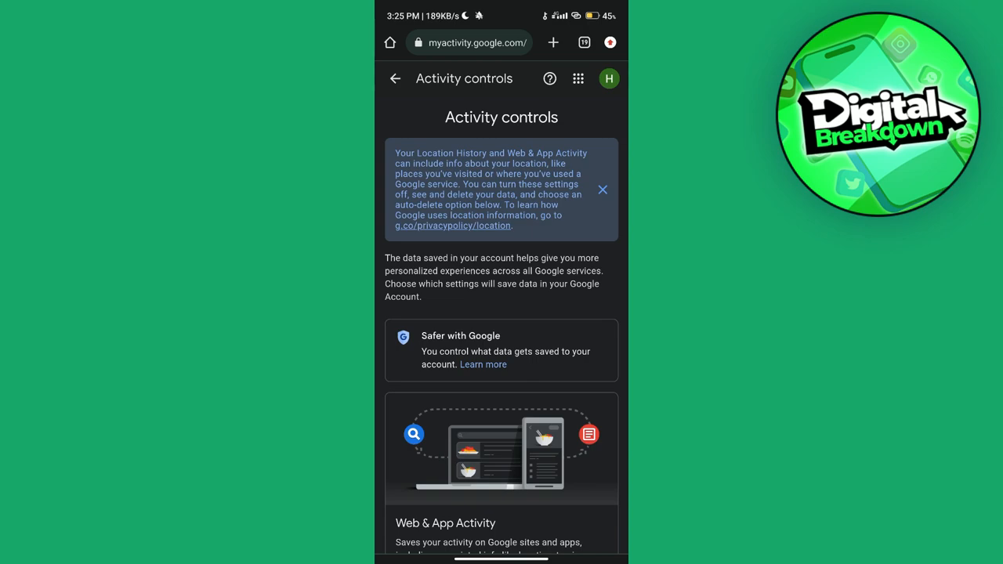
# Reach the Personalized ads section and enter My Ad Center.
pyautogui.scroll(-3)
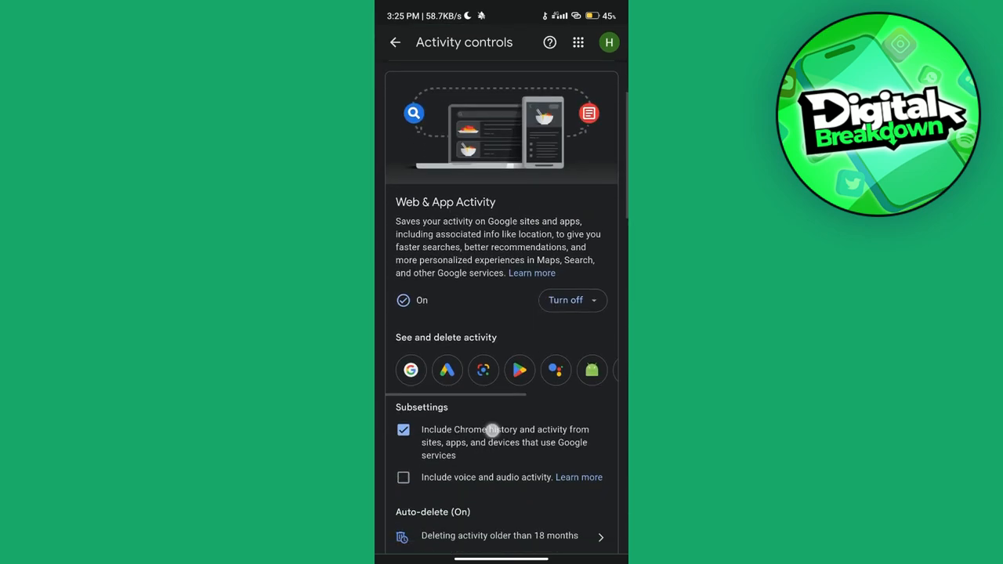
pyautogui.scroll(-3)
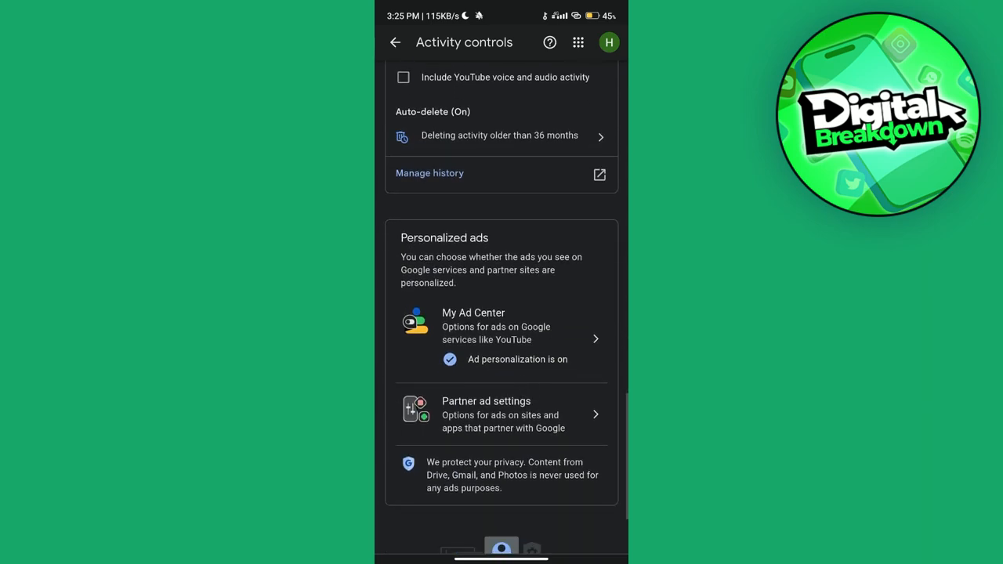
pyautogui.click(473, 325)
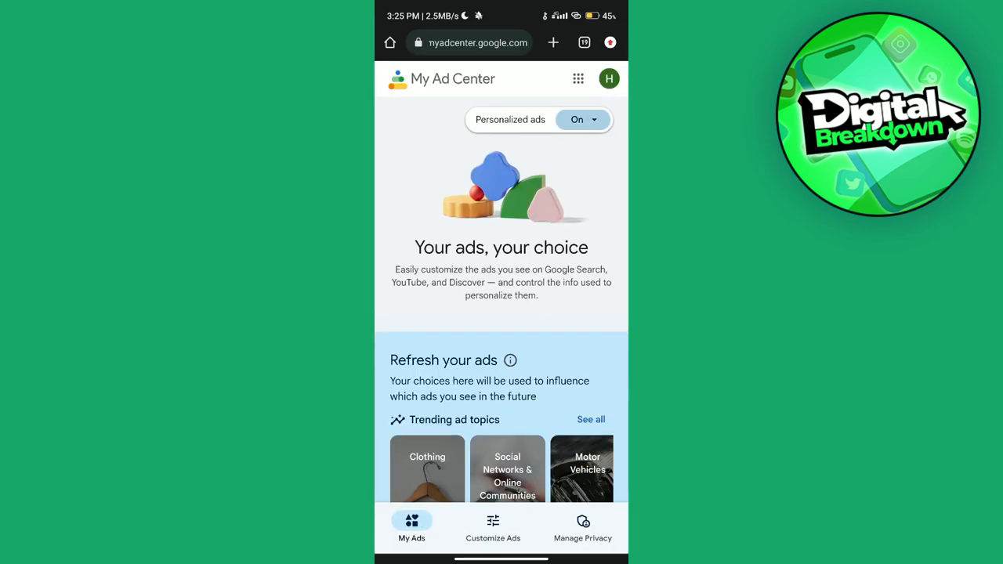
# Switch to the temu.com tab and bring up Chrome's Settings from the three-dot menu.
pyautogui.click(583, 119)
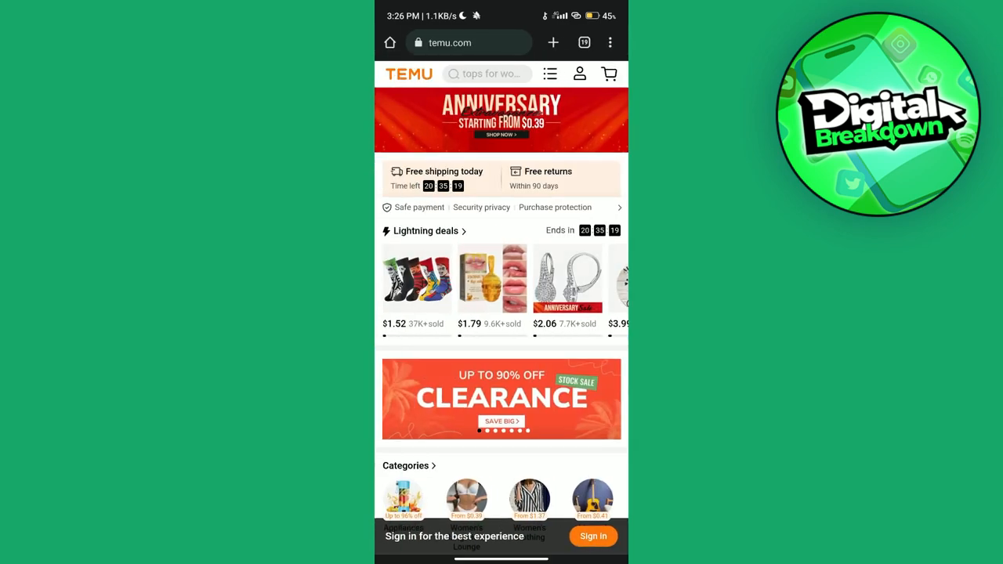
pyautogui.click(609, 42)
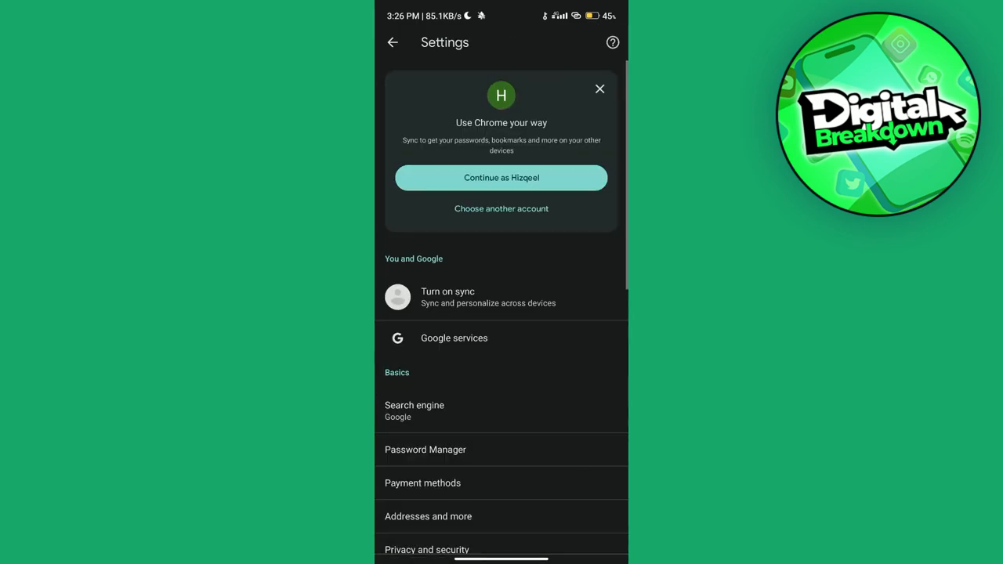
# Set Cookies to Block all cookies under Site settings and return to the Settings list.
pyautogui.scroll(-3)
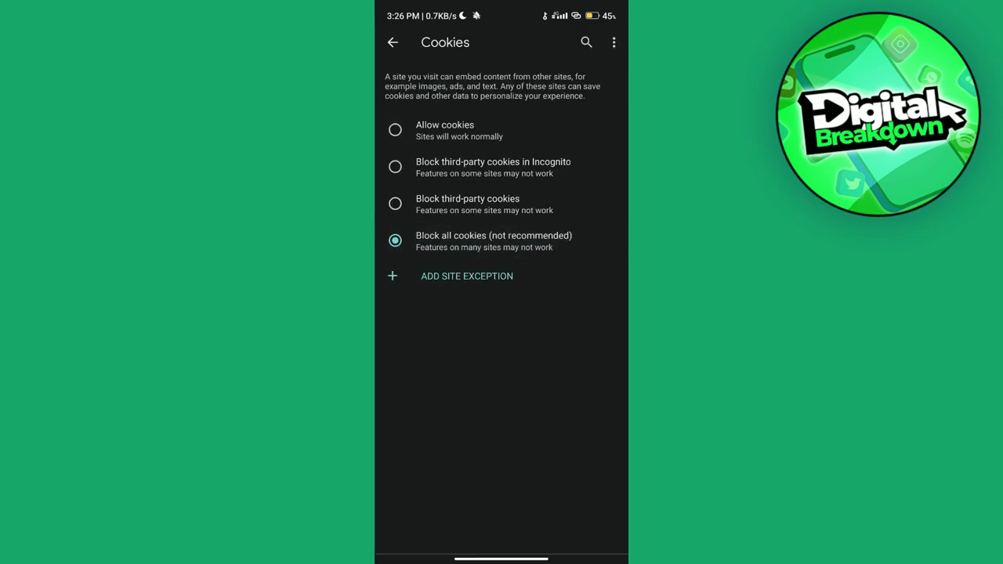
pyautogui.click(391, 42)
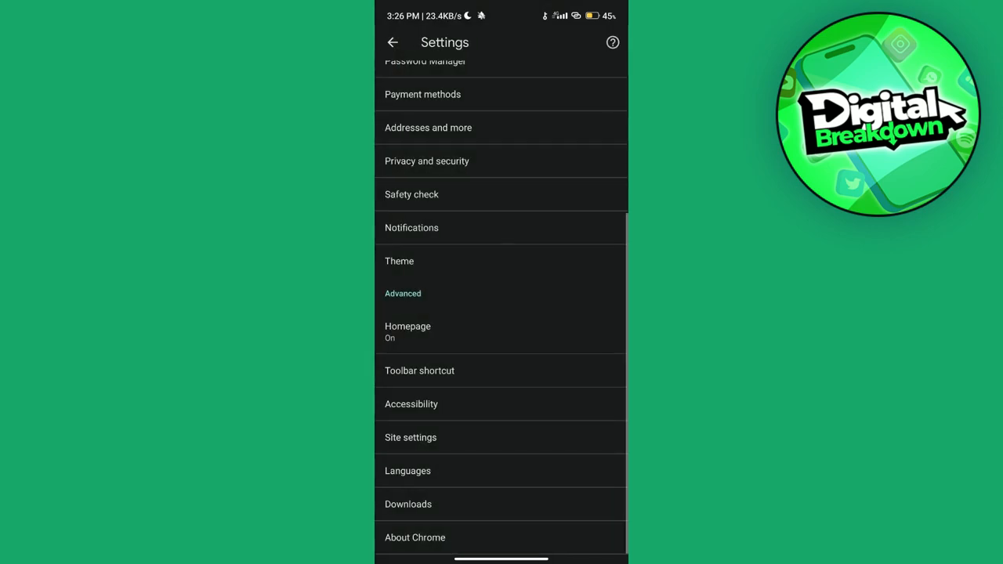
pyautogui.scroll(-3)
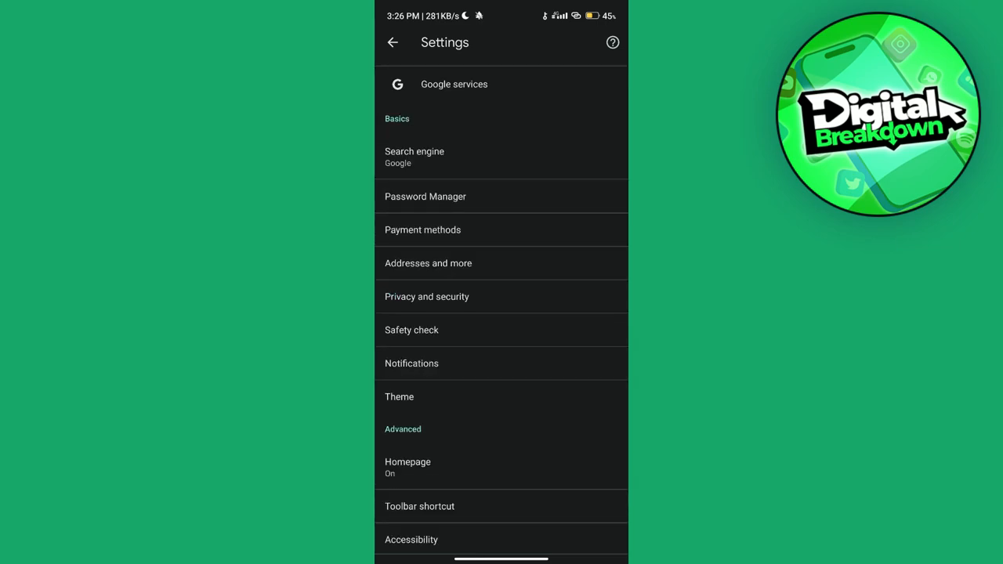